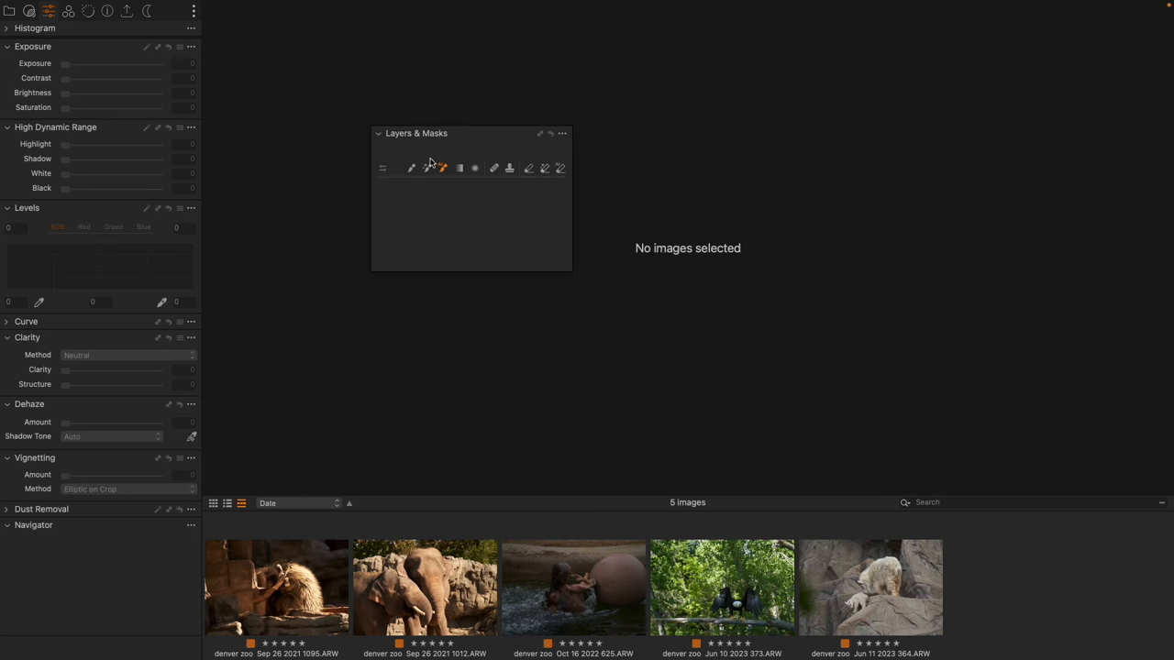
{"action": "mouse_move", "coordinate": [444, 180]}
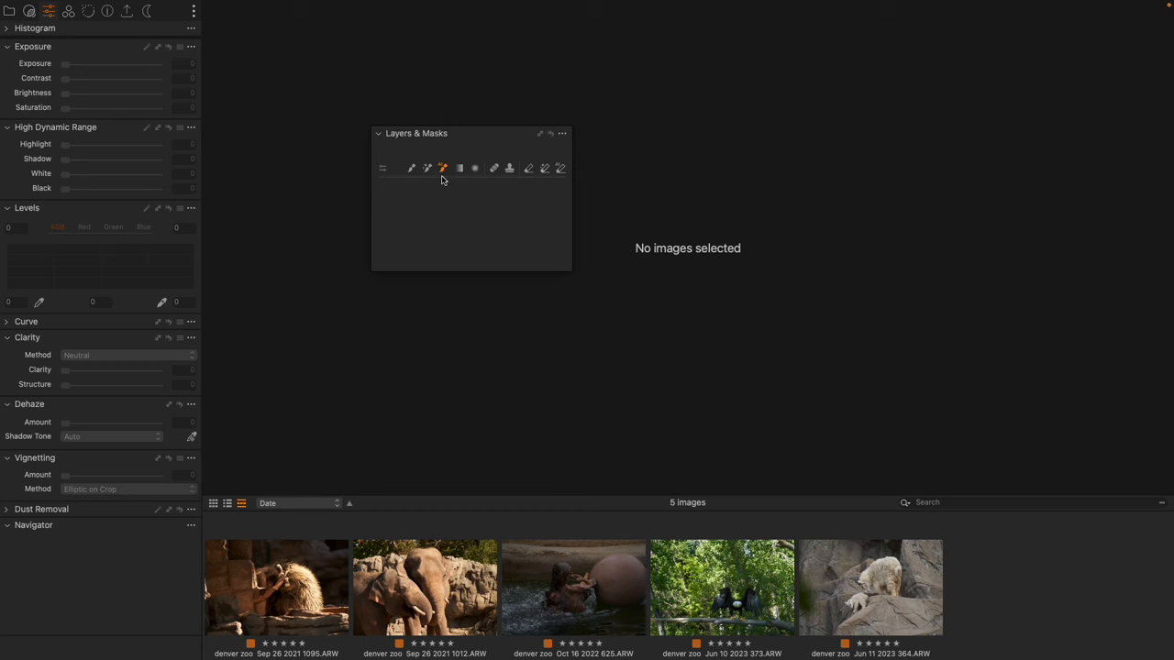
Step: Open the mountain goat photo and brush an AI mask over the adult goat
{"action": "left_click", "coordinate": [869, 586]}
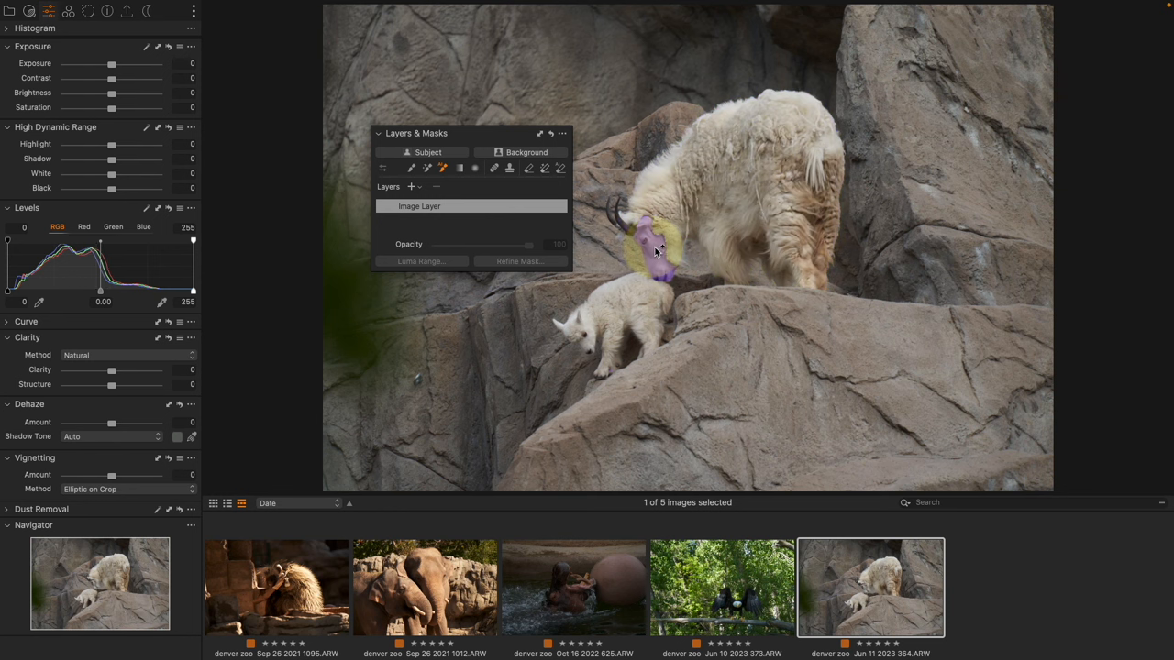
{"action": "left_click_drag", "start_coordinate": [656, 253], "coordinate": [724, 220]}
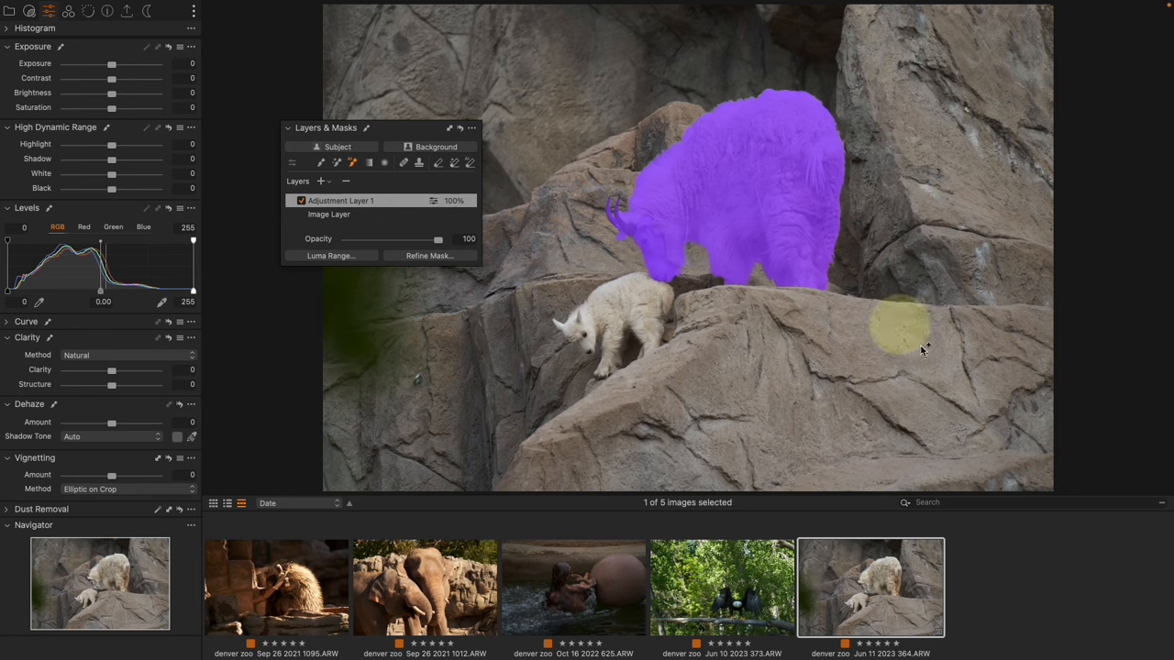
Step: Open the bald eagle photo for masking the spread-winged eagle
{"action": "left_click", "coordinate": [723, 586]}
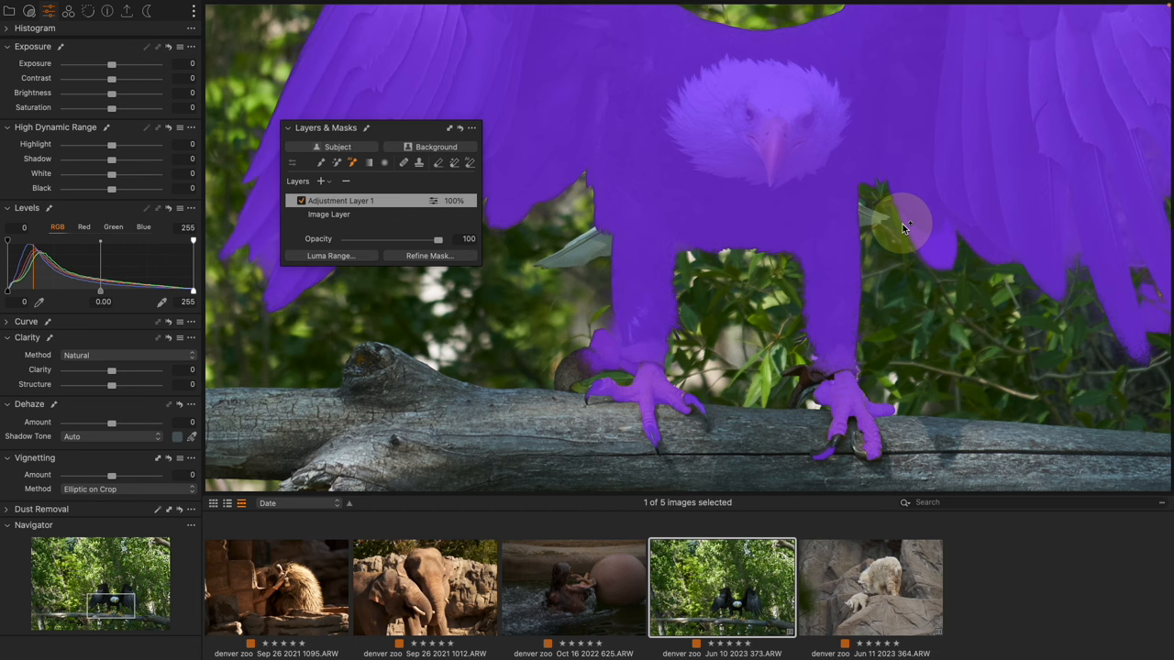
{"action": "mouse_move", "coordinate": [852, 220]}
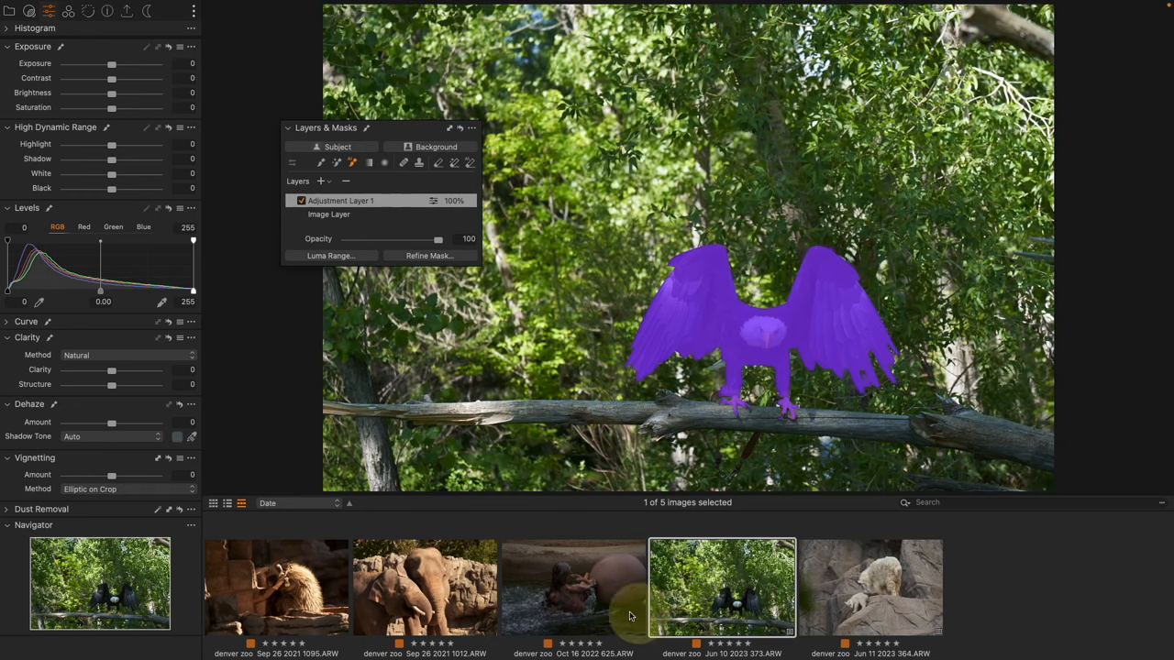
Step: Open the hippo photo and mask the hippo itself, excluding the water, on a new layer
{"action": "left_click", "coordinate": [572, 586]}
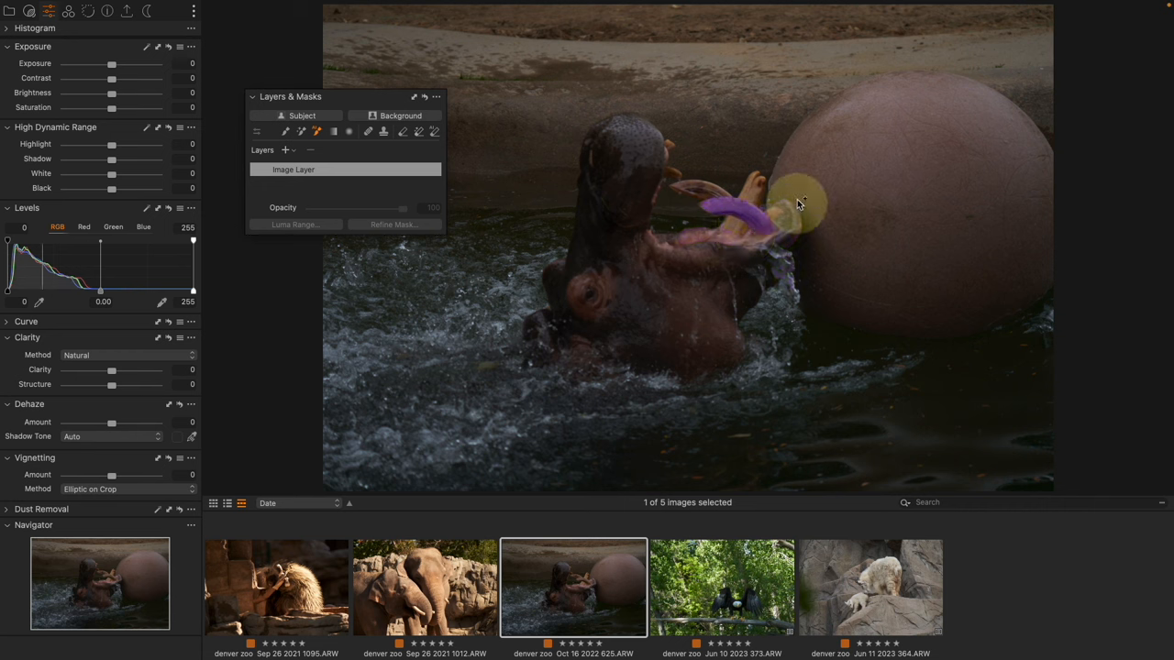
{"action": "left_click_drag", "start_coordinate": [798, 201], "coordinate": [642, 357]}
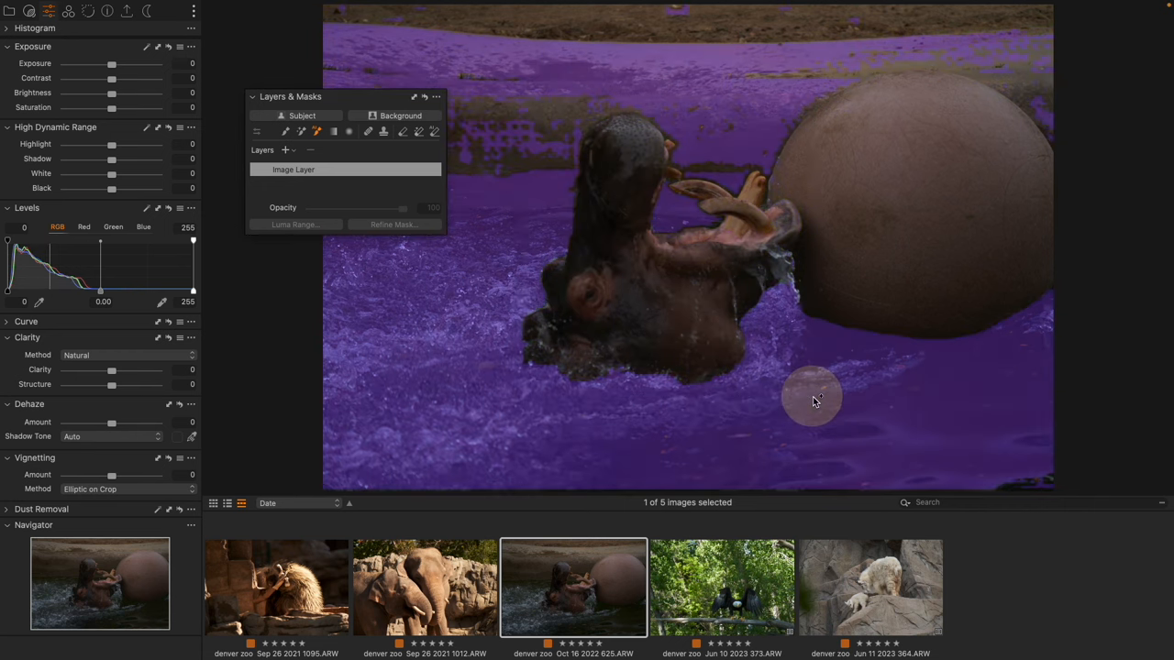
{"action": "left_click", "coordinate": [301, 115]}
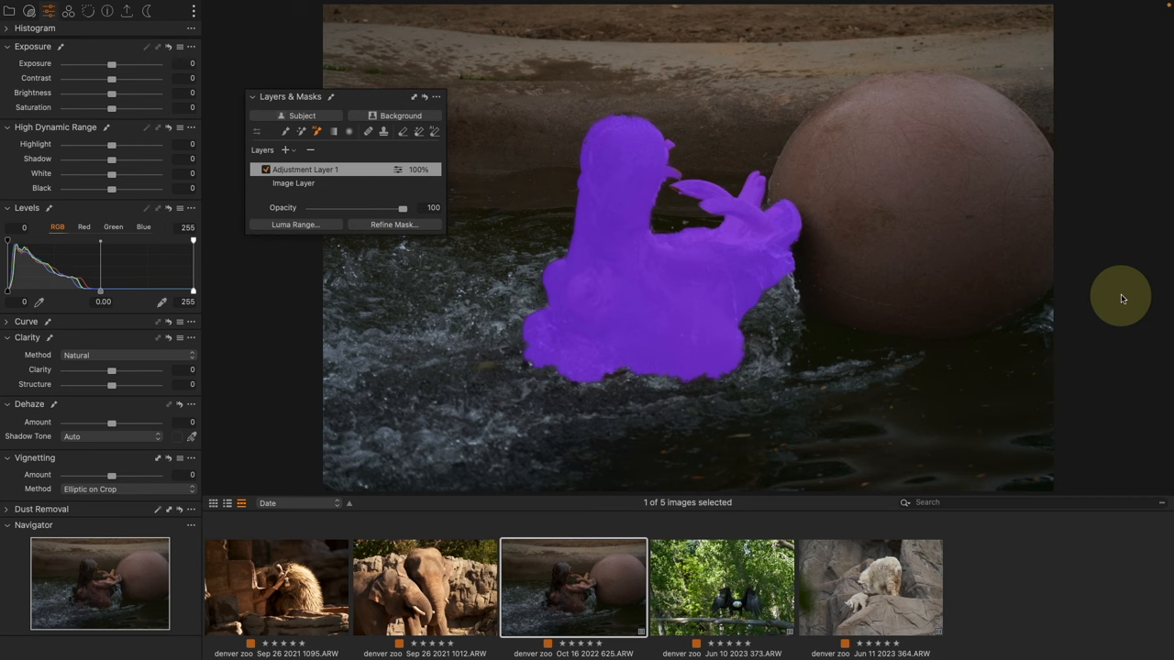
Step: Open the elephant photo and create an AI Brush mask on the right-hand elephant
{"action": "left_click", "coordinate": [426, 587]}
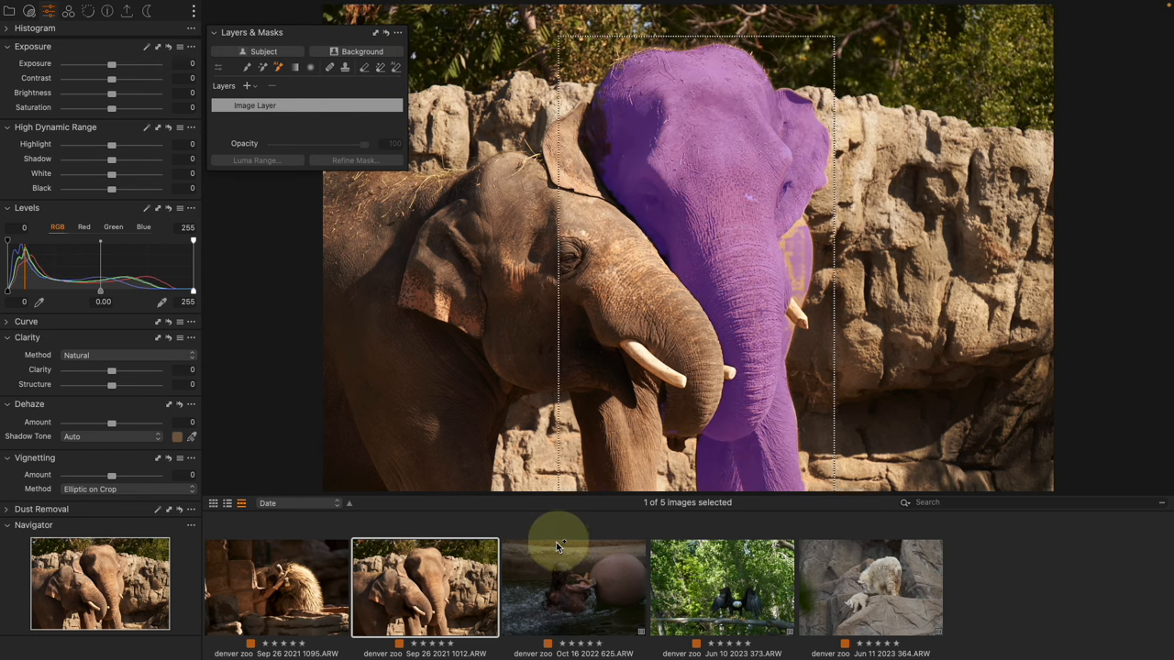
{"action": "left_click", "coordinate": [245, 86]}
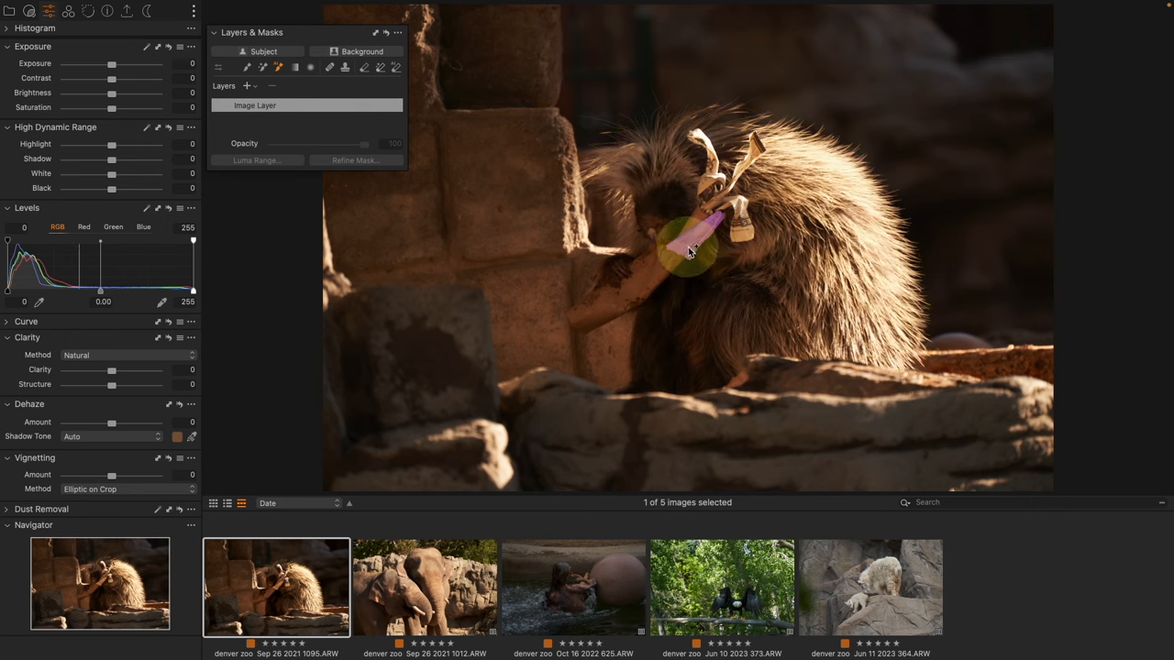
Step: Brush over the porcupine and accept its mask as a new adjustment layer
{"action": "left_click_drag", "start_coordinate": [688, 253], "coordinate": [587, 380]}
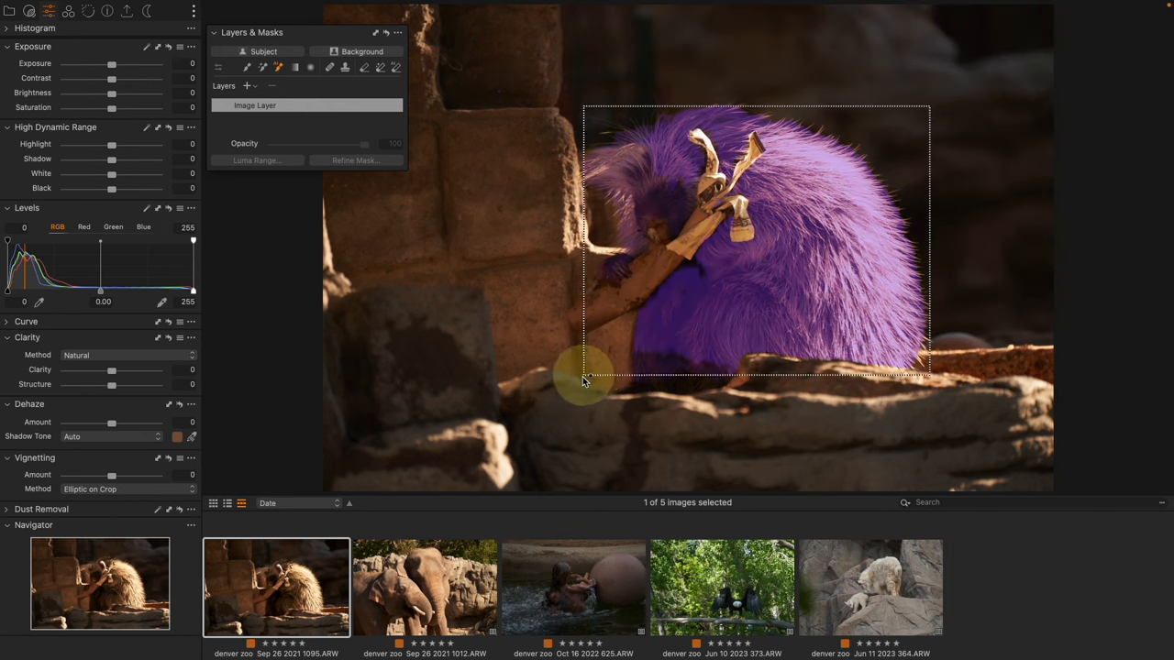
{"action": "left_click", "coordinate": [246, 86]}
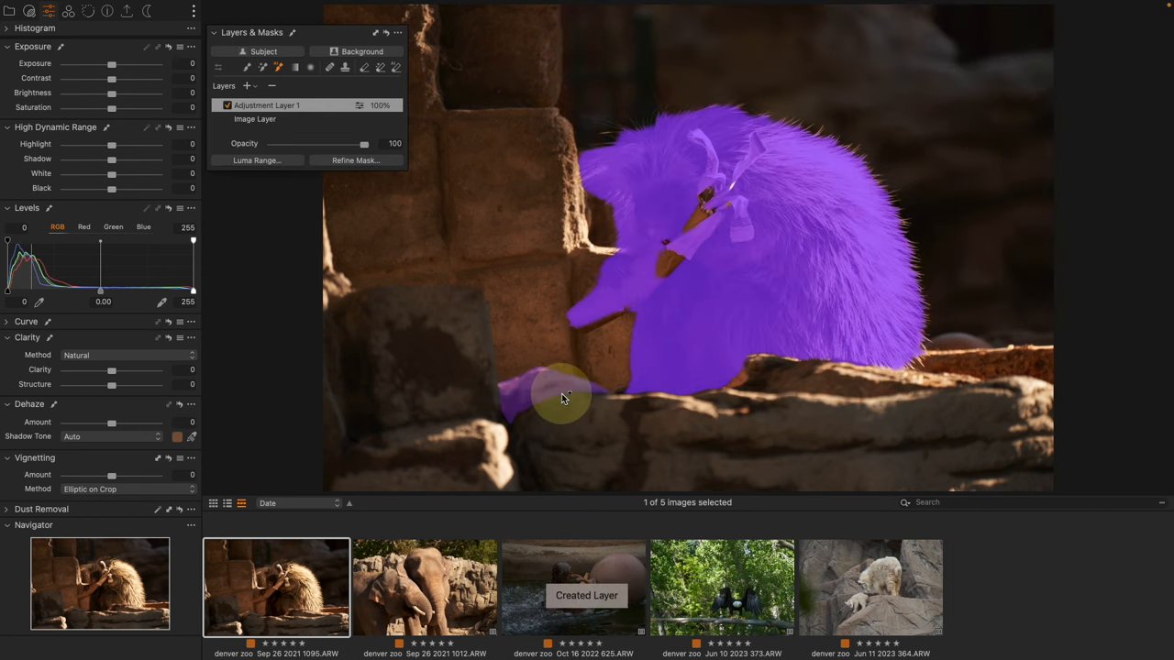